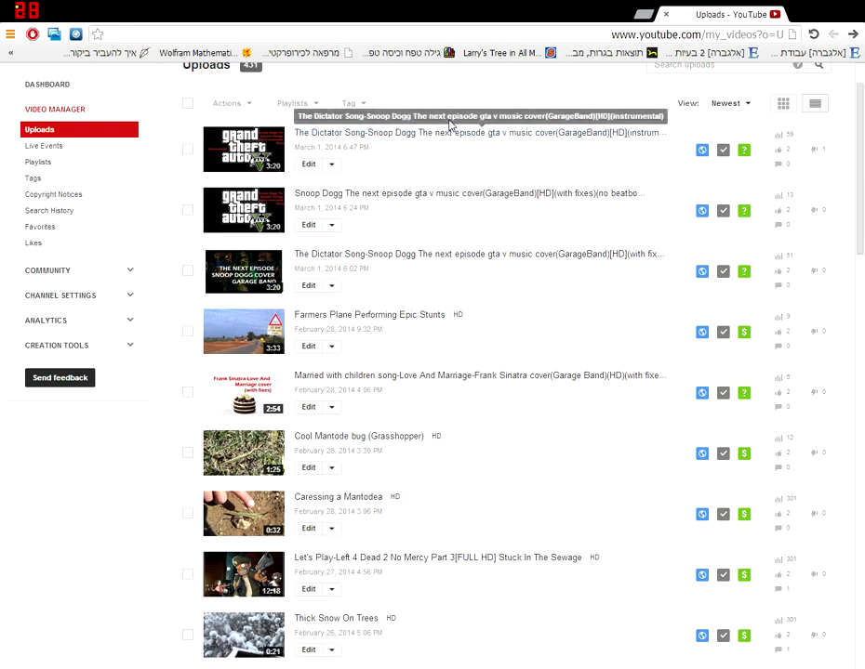
Locate the ADRENALIN PUMP-Nitronic Rush upload marked 'Monetization rejected' and open it.
{"action": "scroll", "scroll_direction": "down", "scroll_amount": 3}
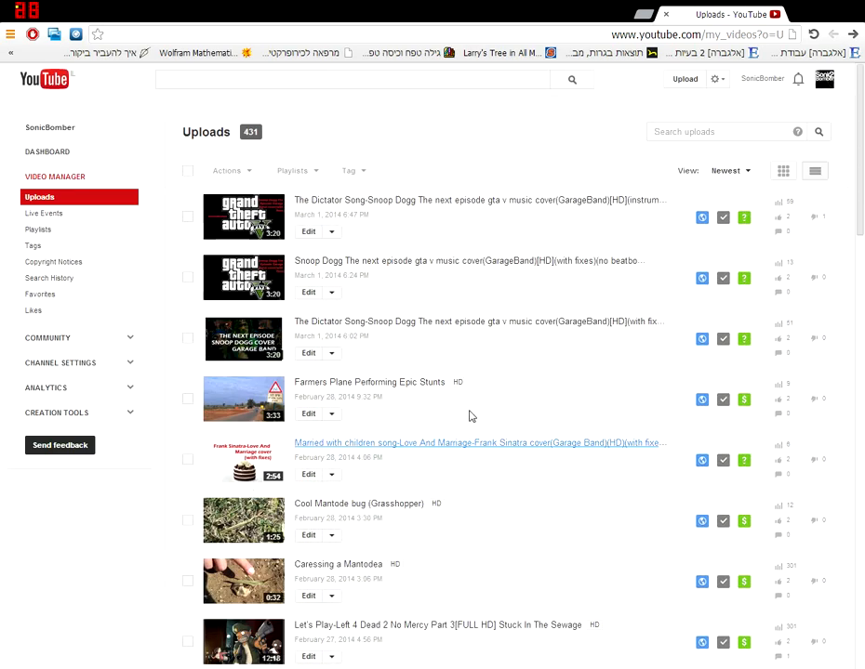
{"action": "mouse_move", "coordinate": [744, 223]}
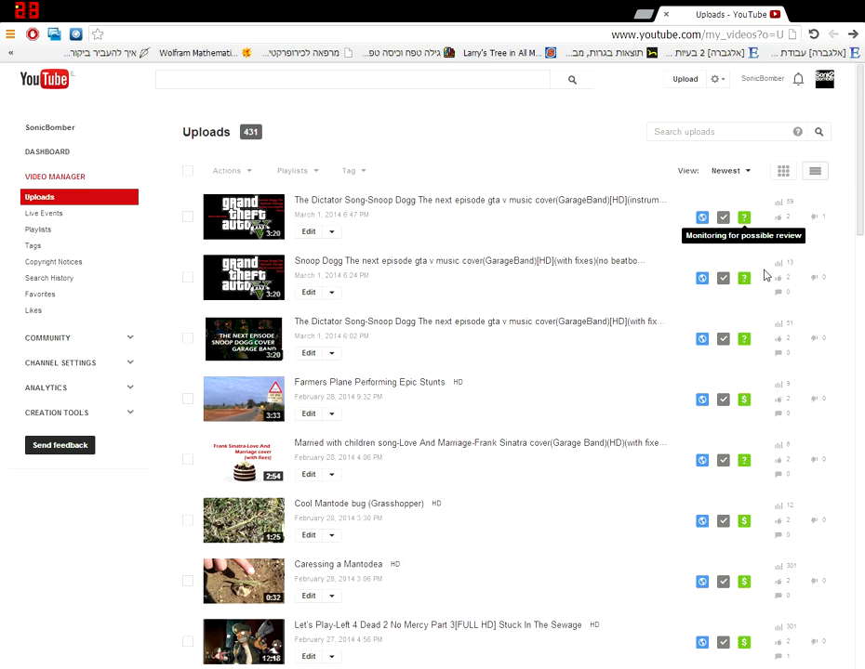
{"action": "mouse_move", "coordinate": [740, 202]}
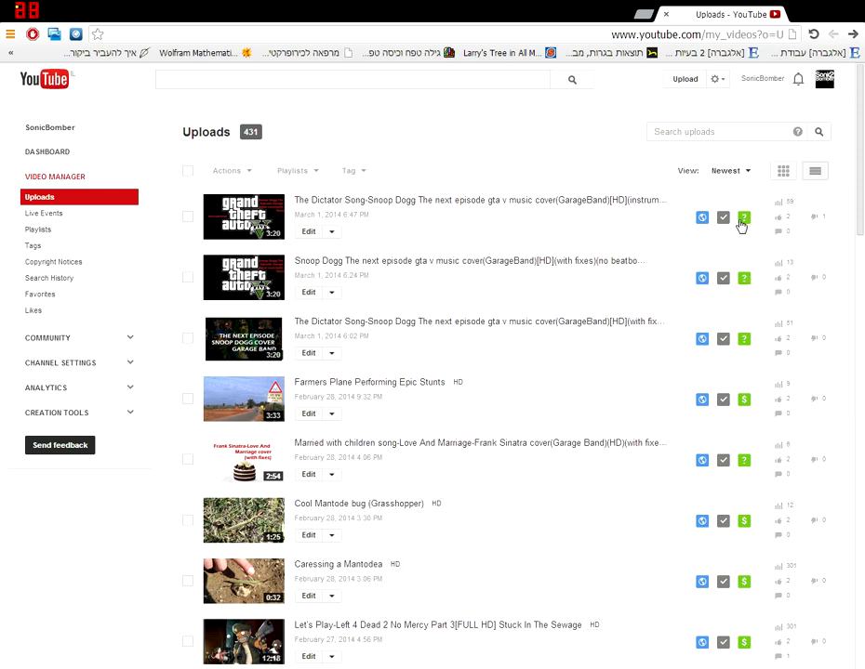
{"action": "mouse_move", "coordinate": [742, 218]}
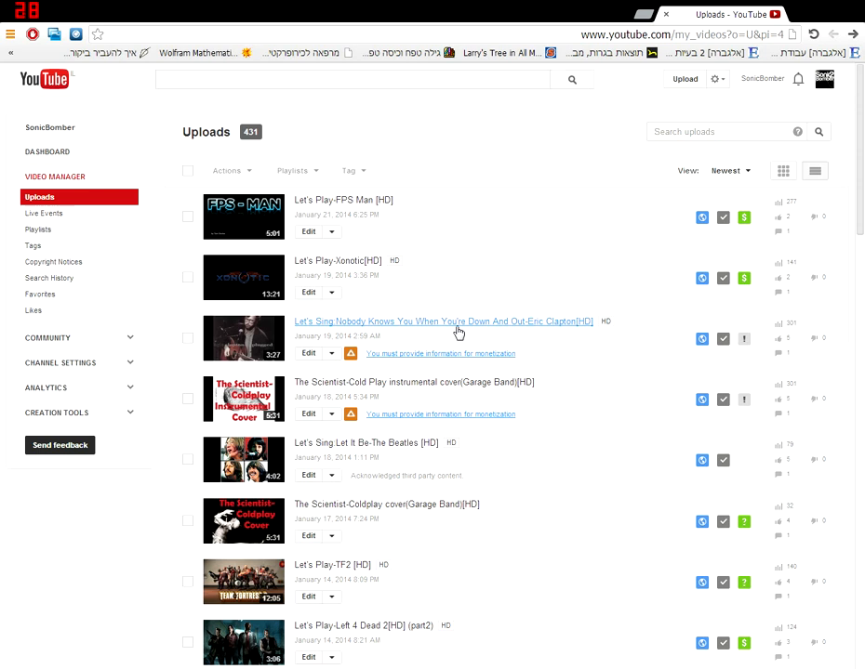
{"action": "mouse_move", "coordinate": [829, 349]}
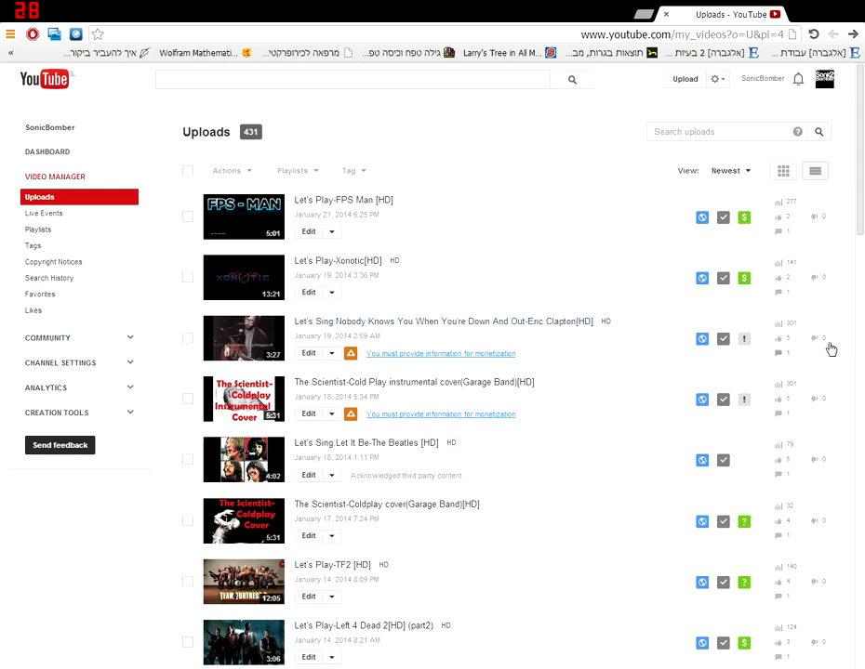
{"action": "mouse_move", "coordinate": [744, 396]}
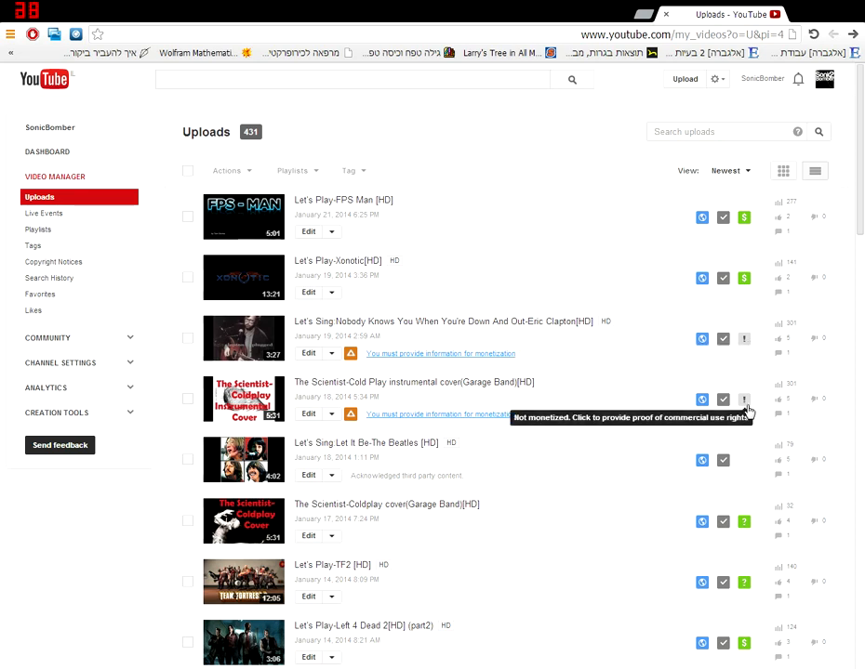
{"action": "mouse_move", "coordinate": [679, 378]}
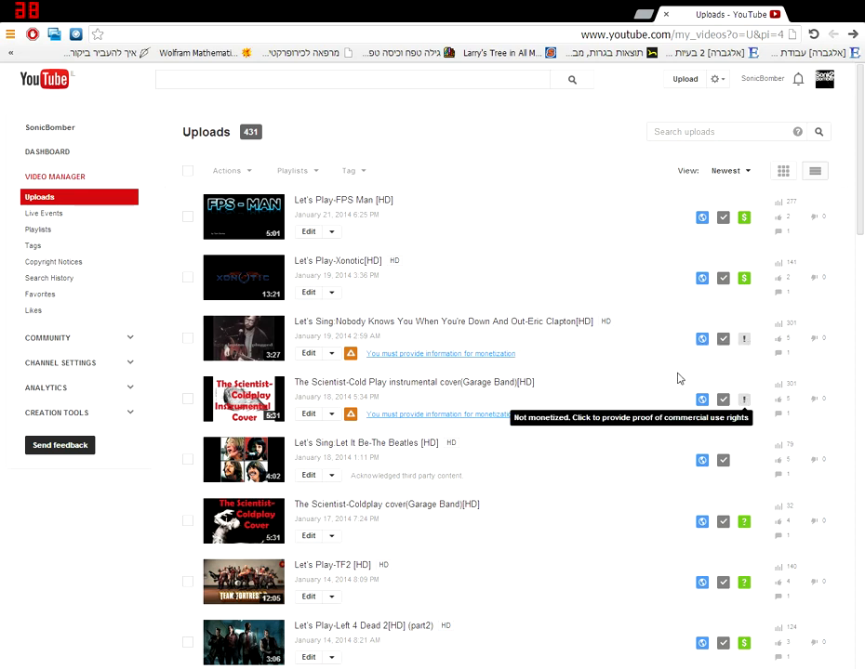
{"action": "scroll", "scroll_direction": "down", "scroll_amount": 3}
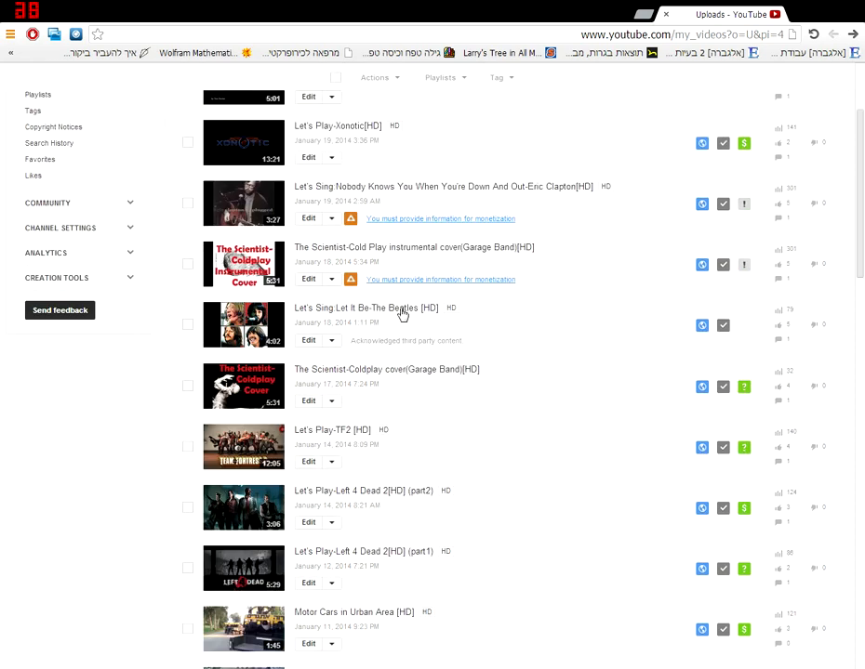
{"action": "mouse_move", "coordinate": [703, 324]}
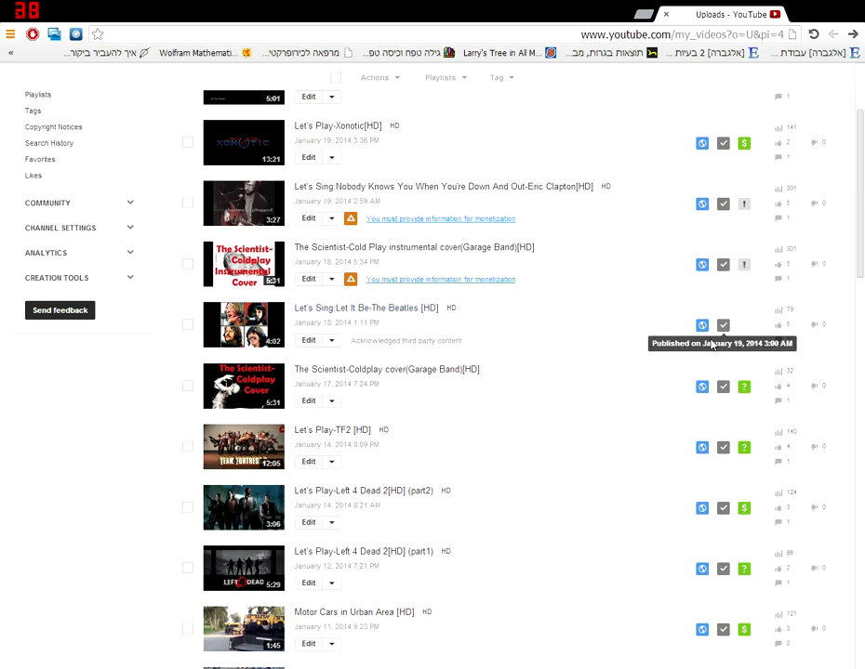
{"action": "scroll", "scroll_direction": "down", "scroll_amount": 3}
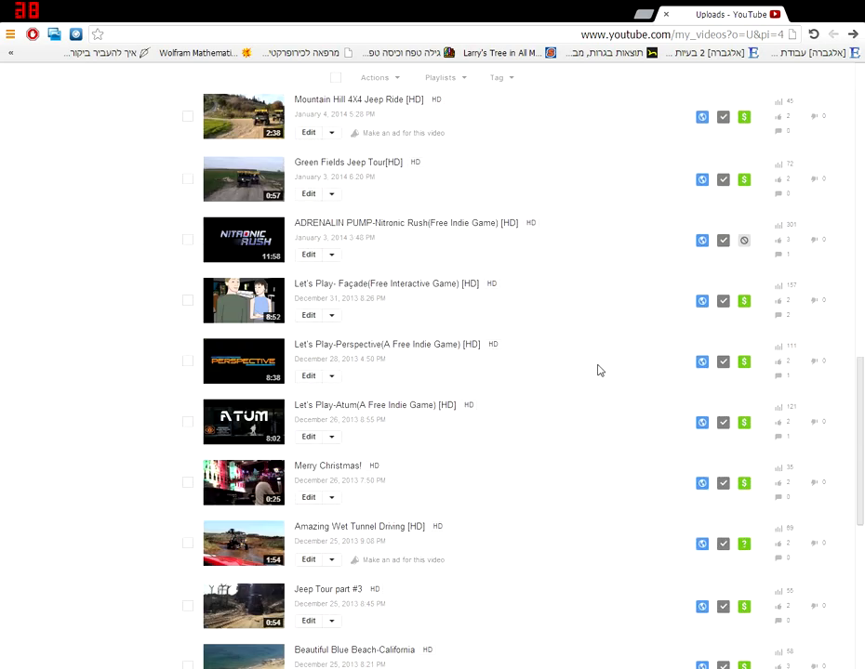
{"action": "scroll", "scroll_direction": "up", "scroll_amount": 3}
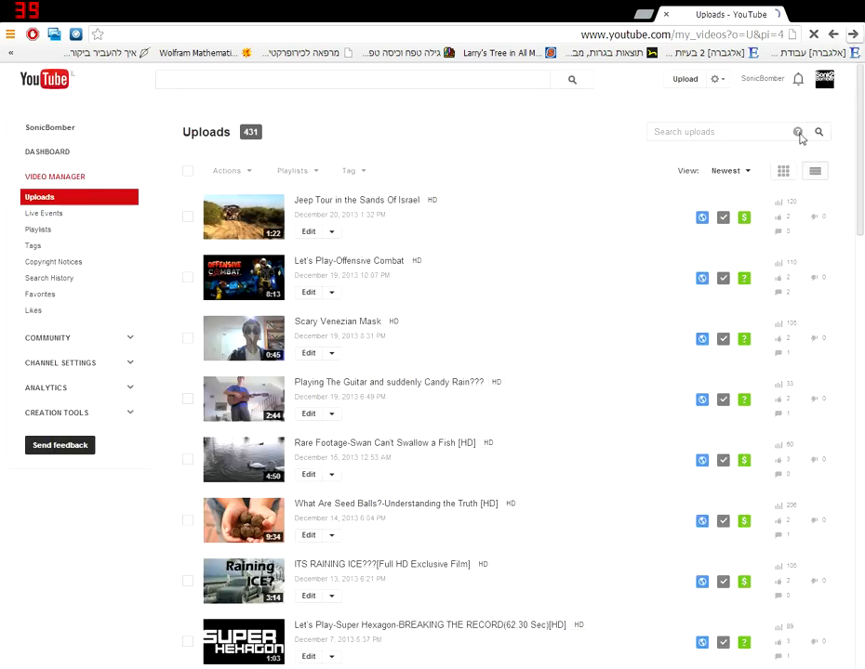
{"action": "scroll", "scroll_direction": "down", "scroll_amount": 3}
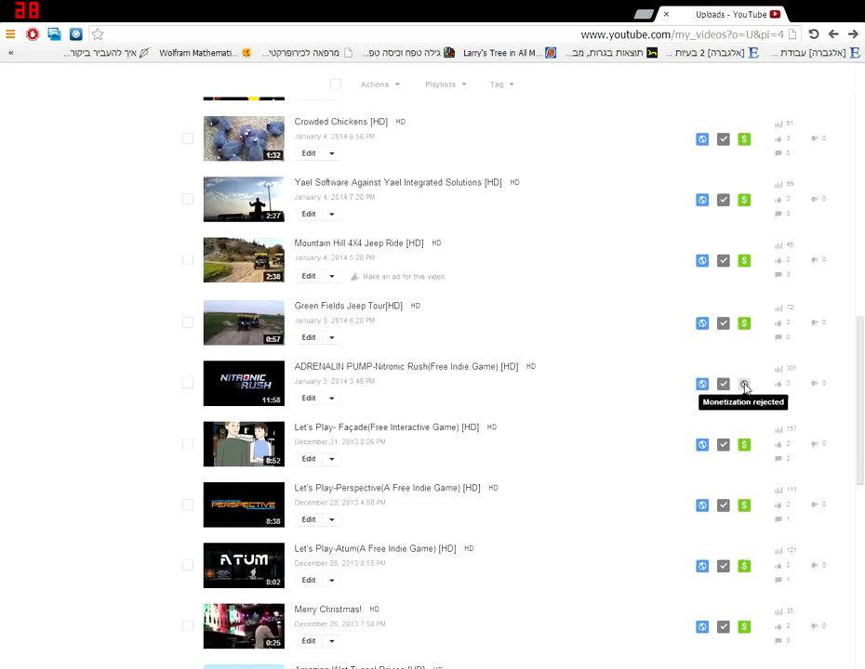
{"action": "scroll", "scroll_direction": "down", "scroll_amount": 3}
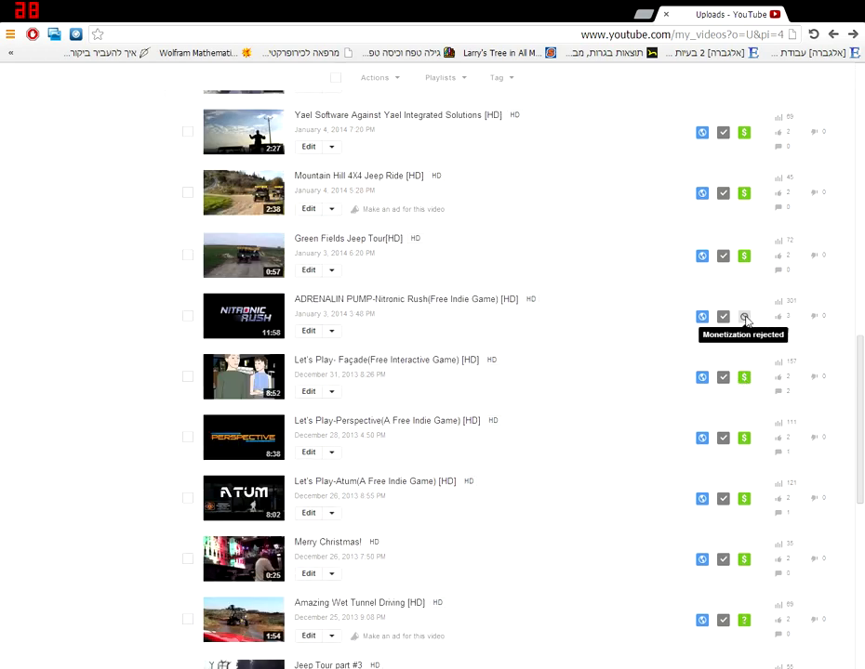
{"action": "left_click", "coordinate": [405, 297]}
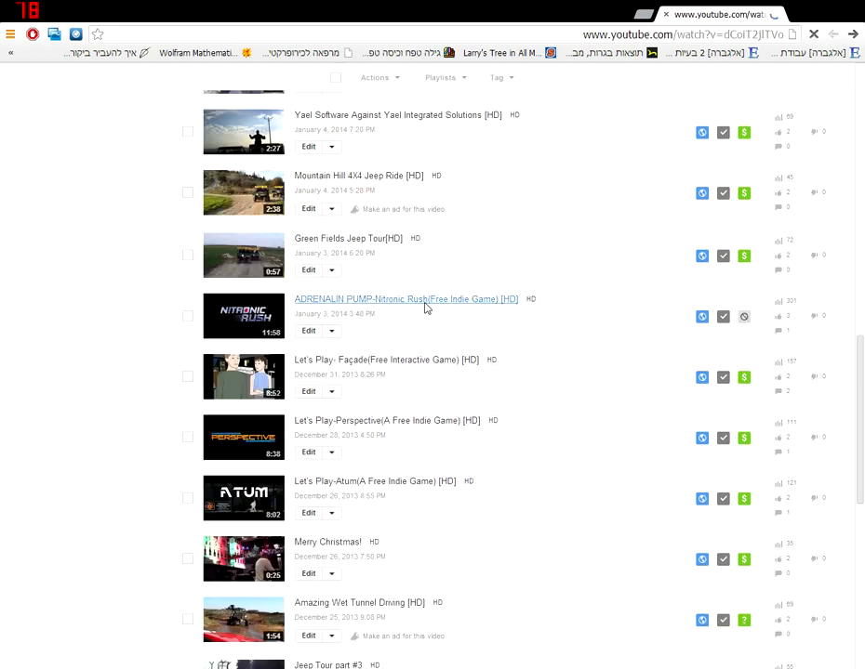
Play the Nitronic Rush video briefly, go back to Uploads and reach the bottom of page 4.
{"action": "left_click", "coordinate": [398, 297]}
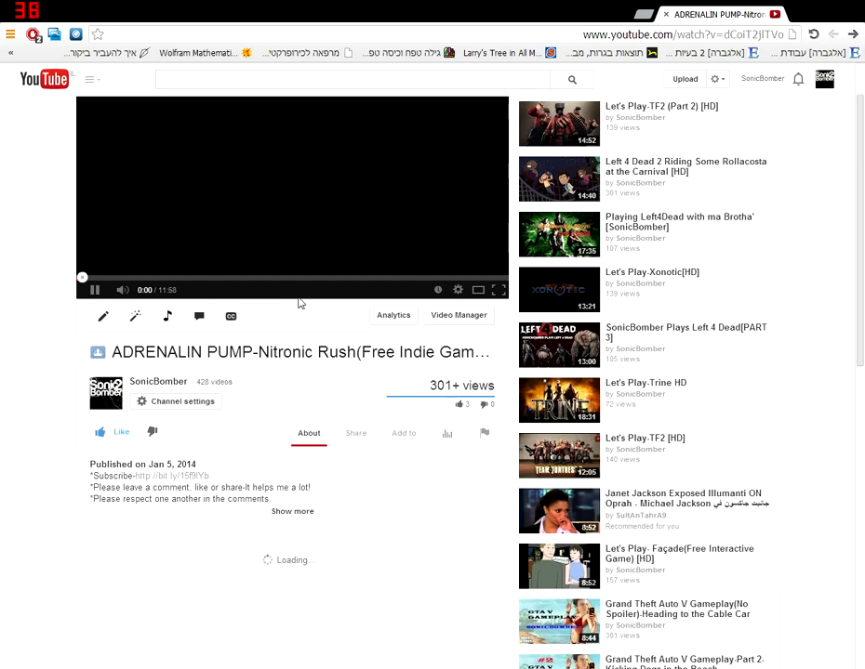
{"action": "left_click", "coordinate": [93, 290]}
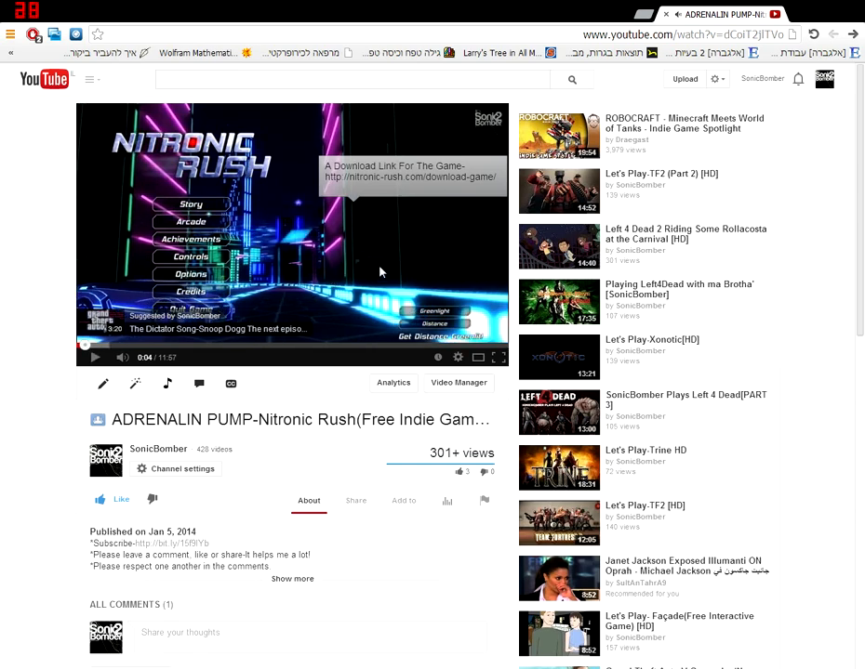
{"action": "left_click", "coordinate": [459, 383]}
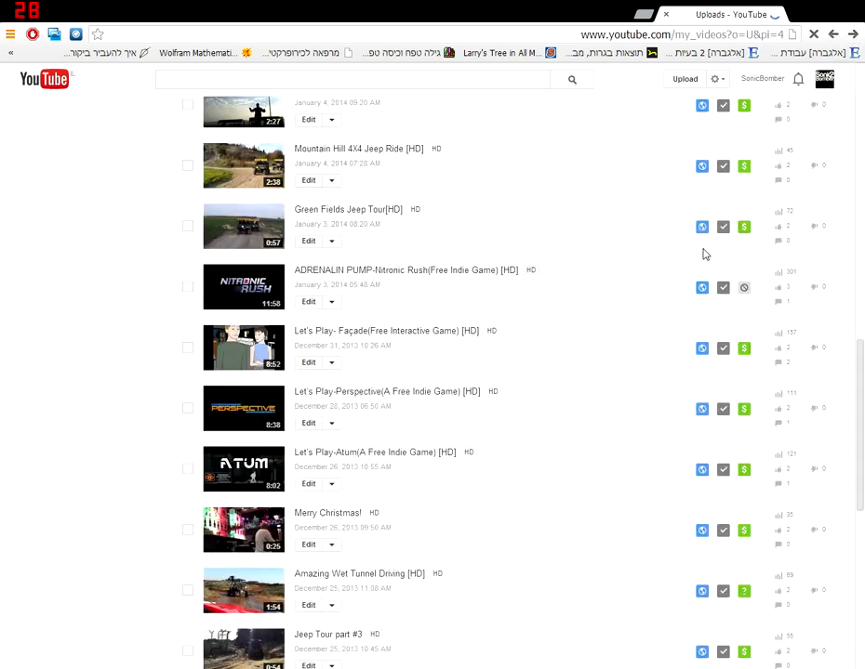
{"action": "scroll", "scroll_direction": "down", "scroll_amount": 3}
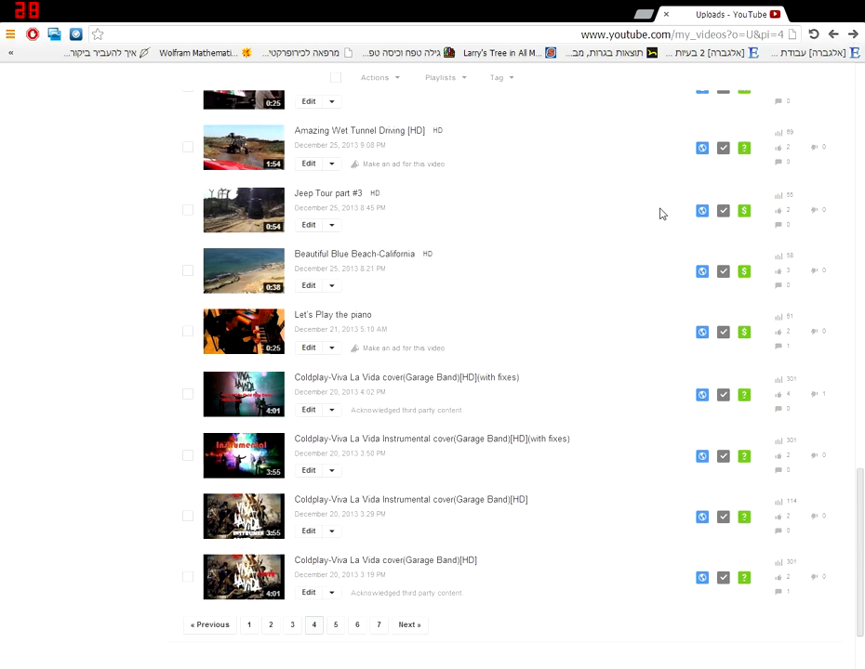